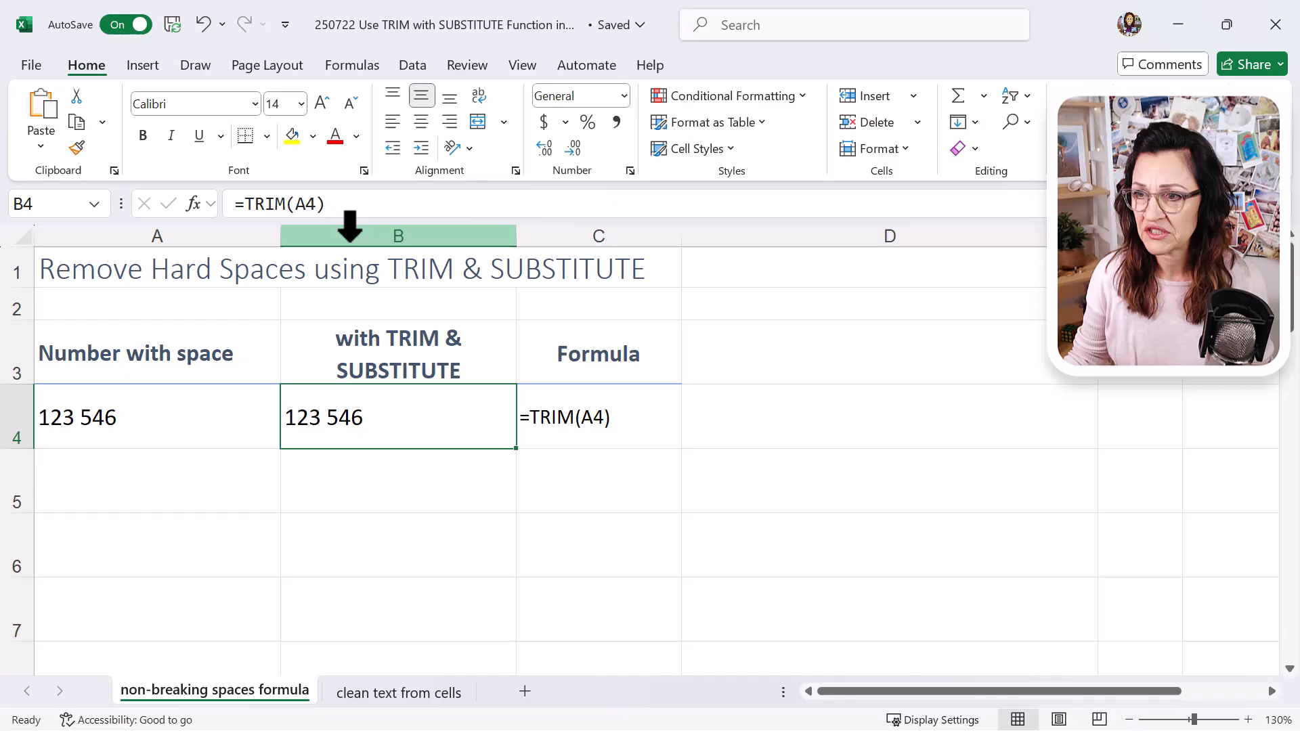
{"action": "mouse_move", "coordinate": [571, 471]}
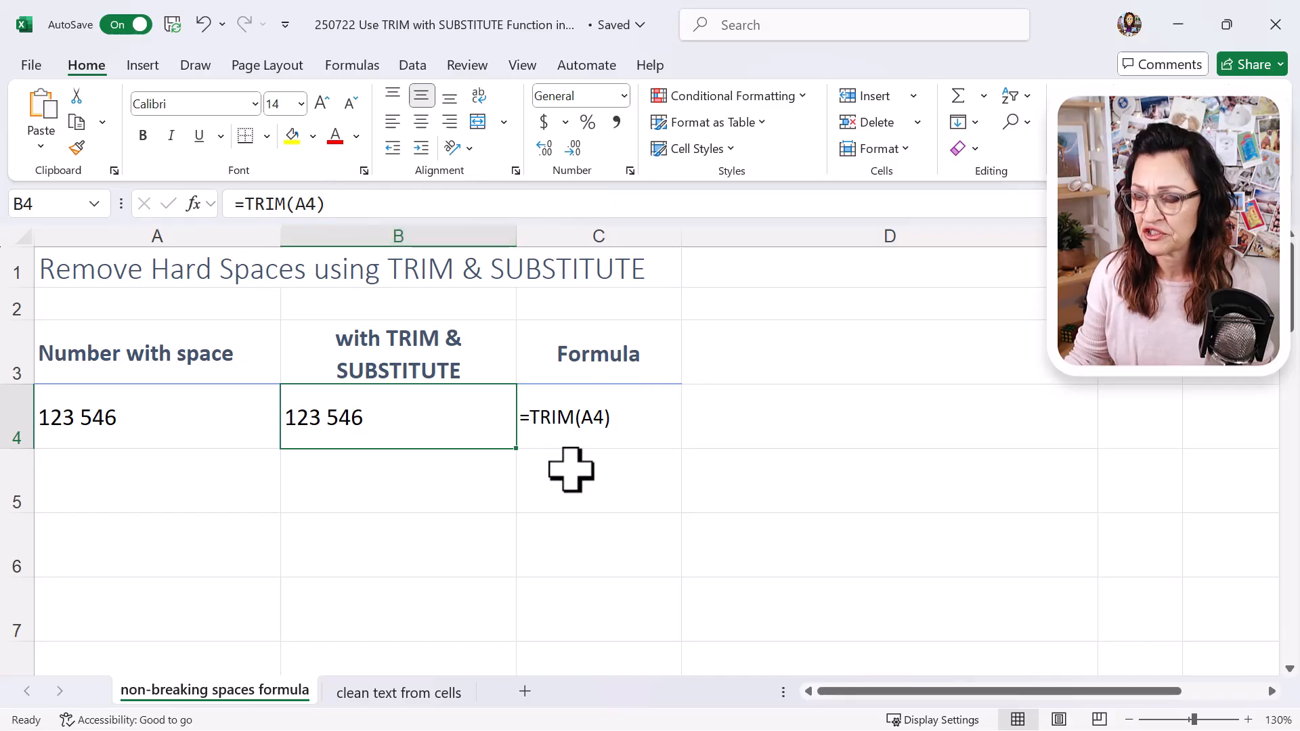
{"action": "mouse_move", "coordinate": [438, 425]}
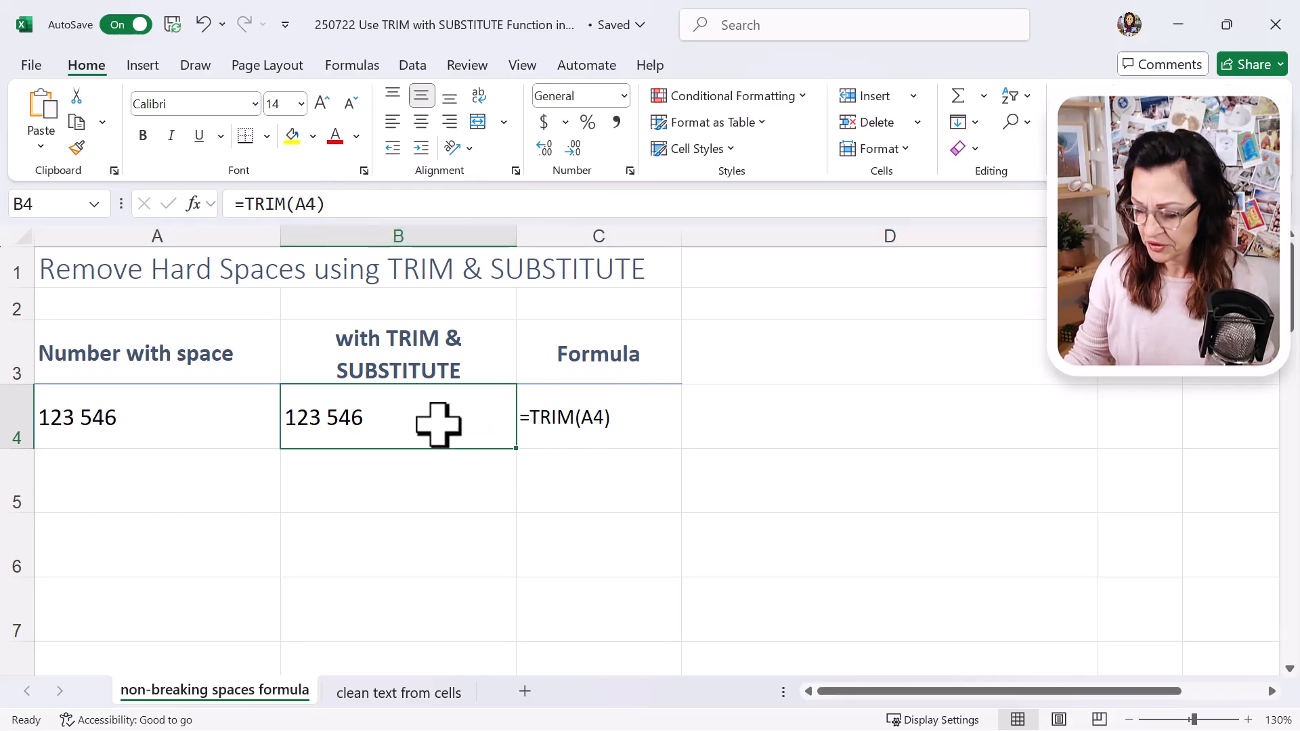
- Clear B4's TRIM formula and start a new =SUBSTITUTE( formula via AutoComplete
{"action": "key", "text": "Delete"}
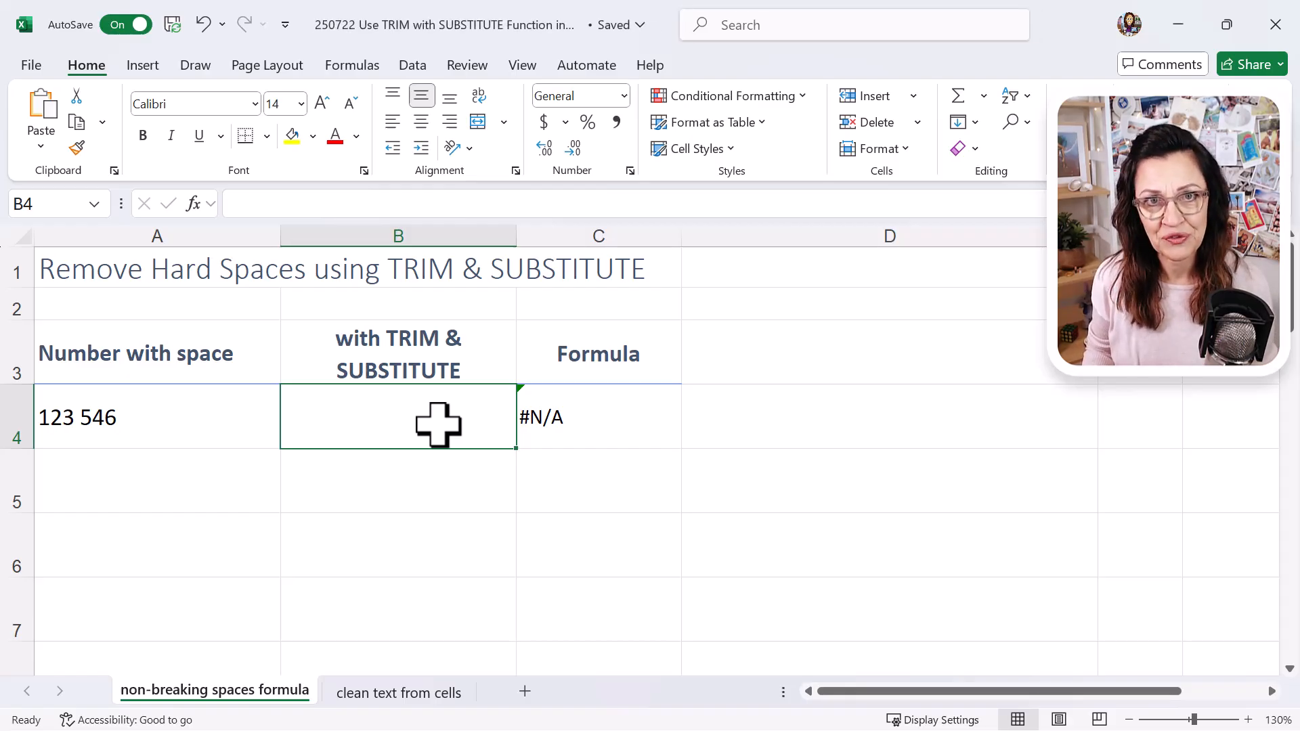
{"action": "type", "text": "=su"}
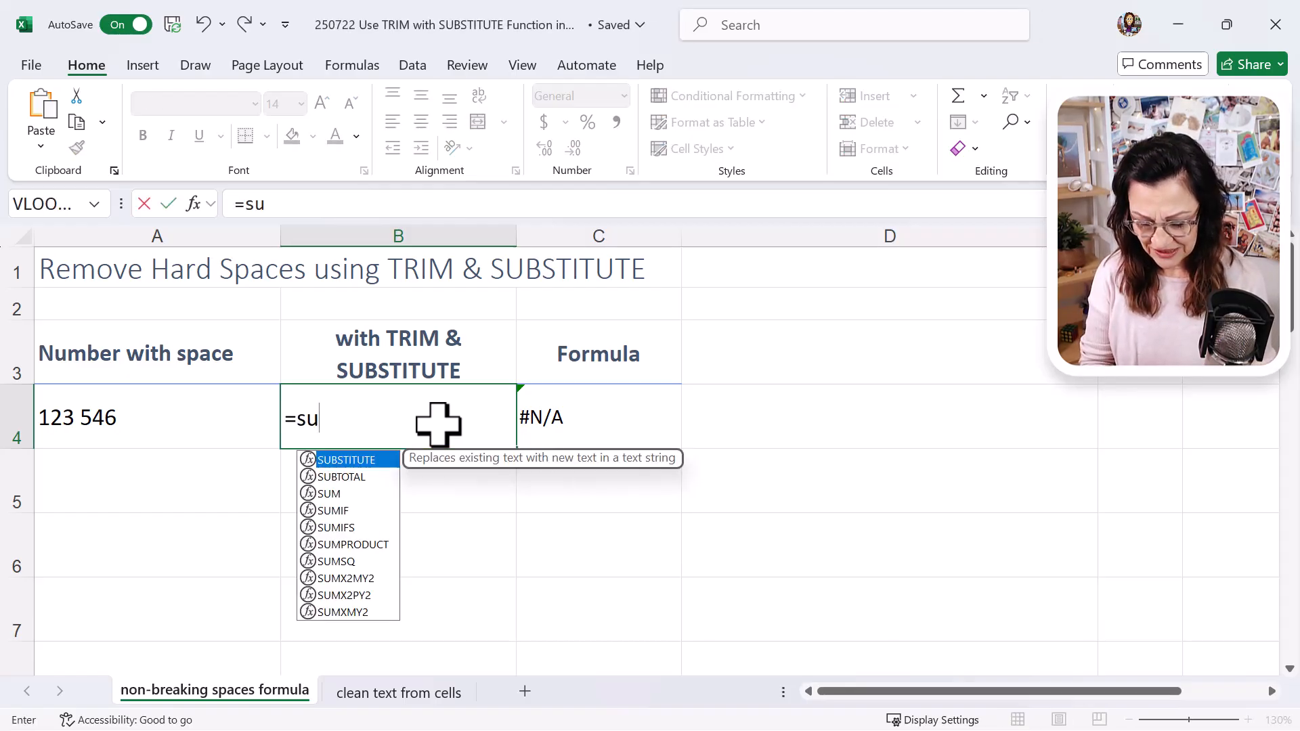
{"action": "type", "text": "b"}
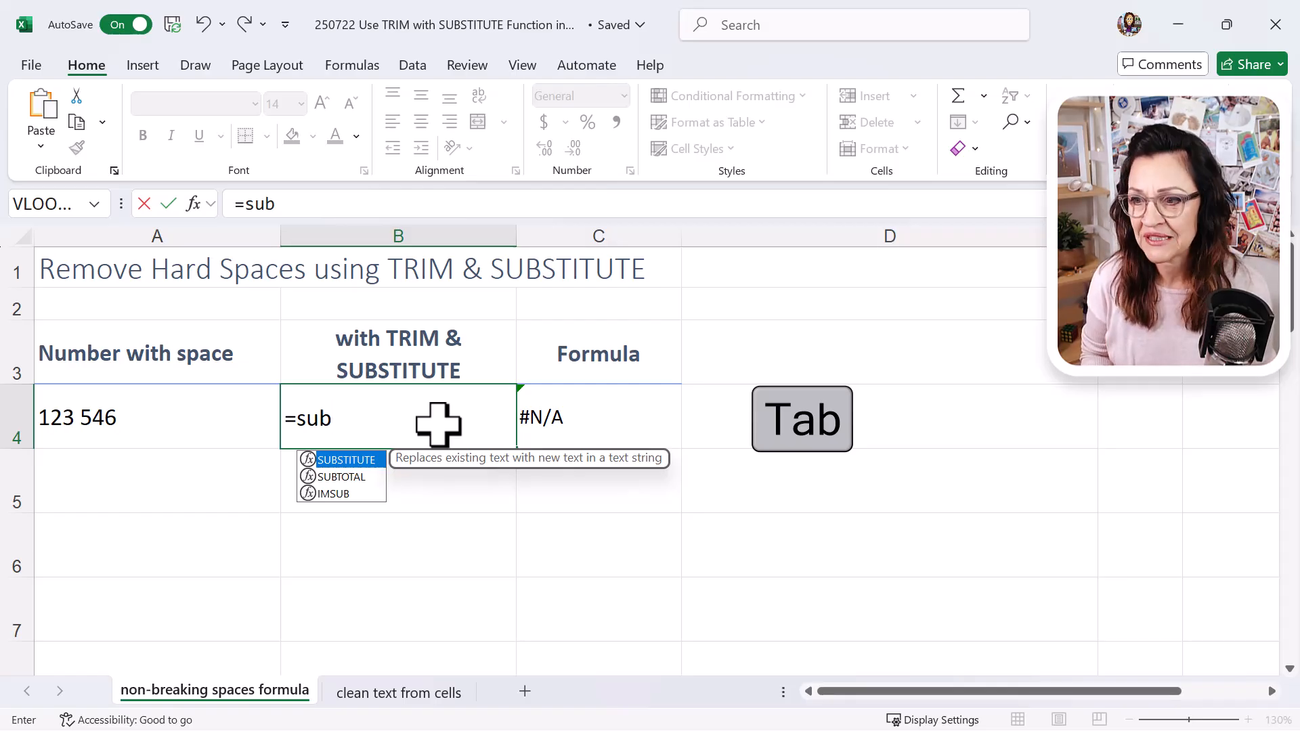
{"action": "key", "text": "Tab"}
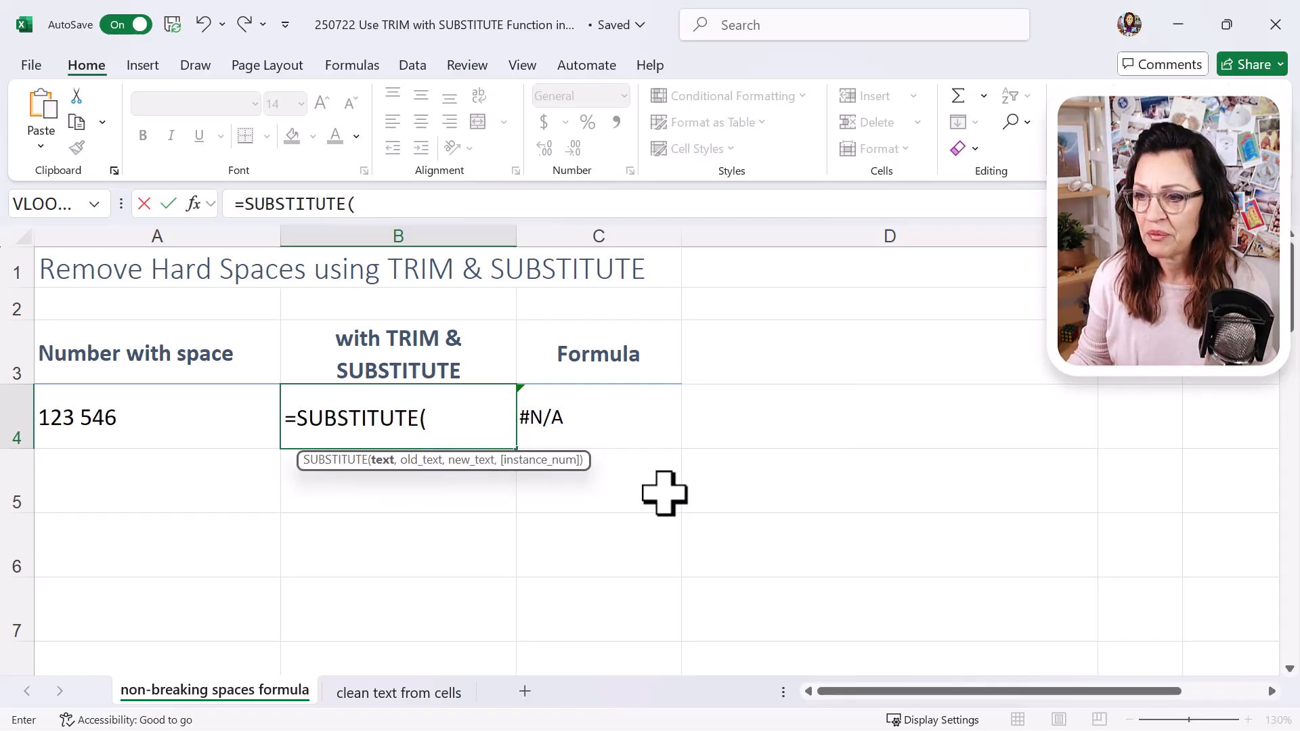
{"action": "mouse_move", "coordinate": [705, 509]}
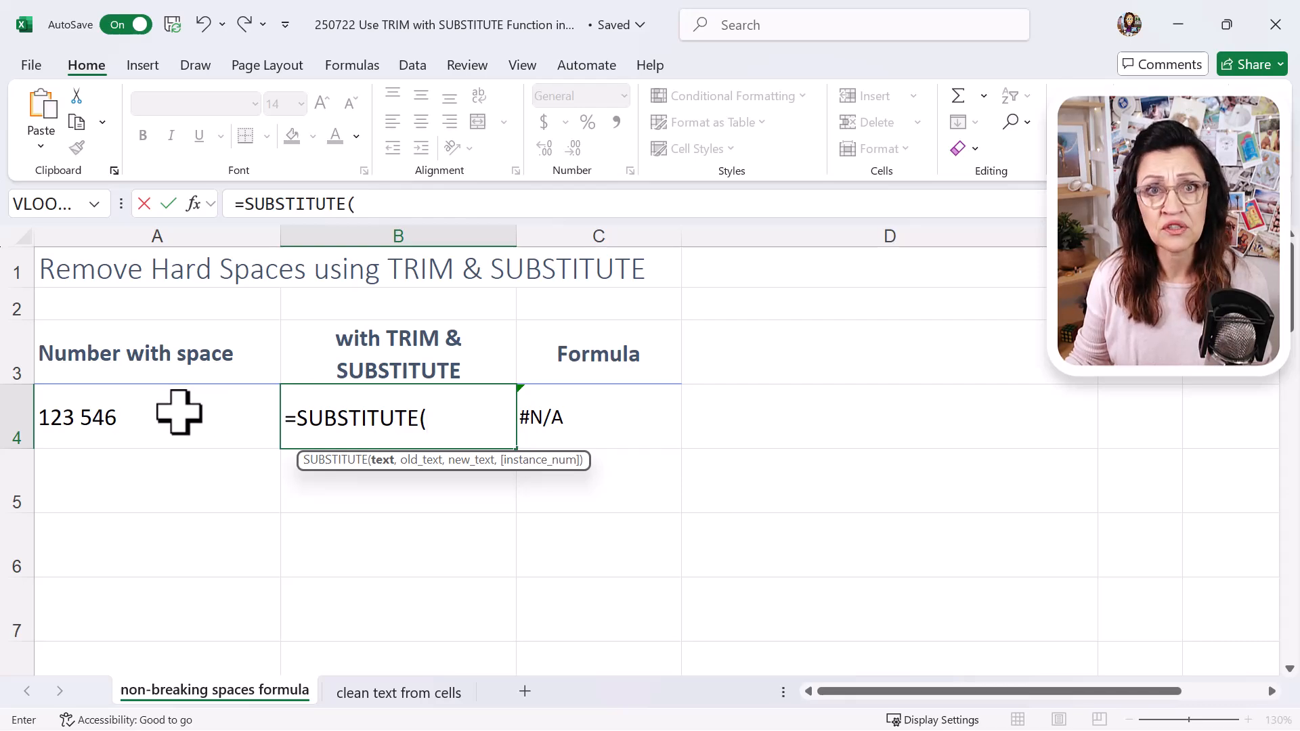
- Complete B4 as =SUBSTITUTE(A4," ","") to strip ordinary spaces from A4
{"action": "left_click", "coordinate": [156, 417]}
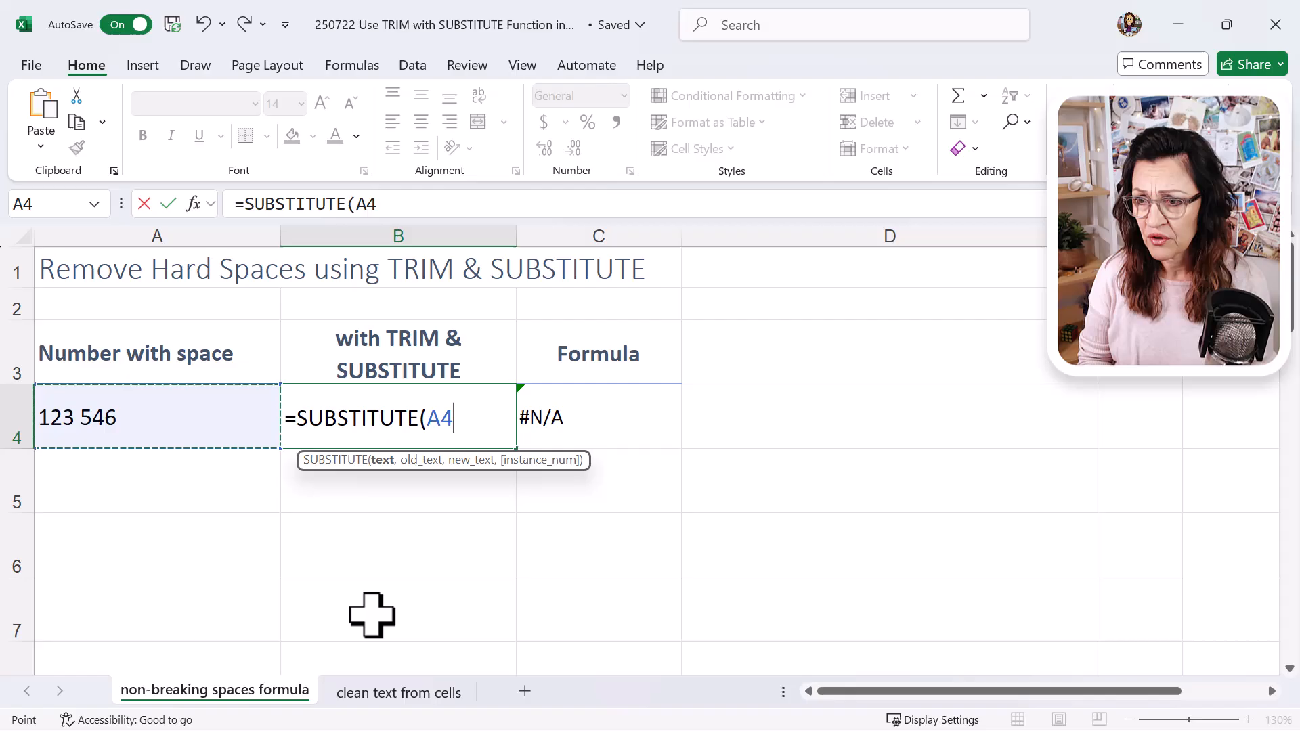
{"action": "type", "text": ","}
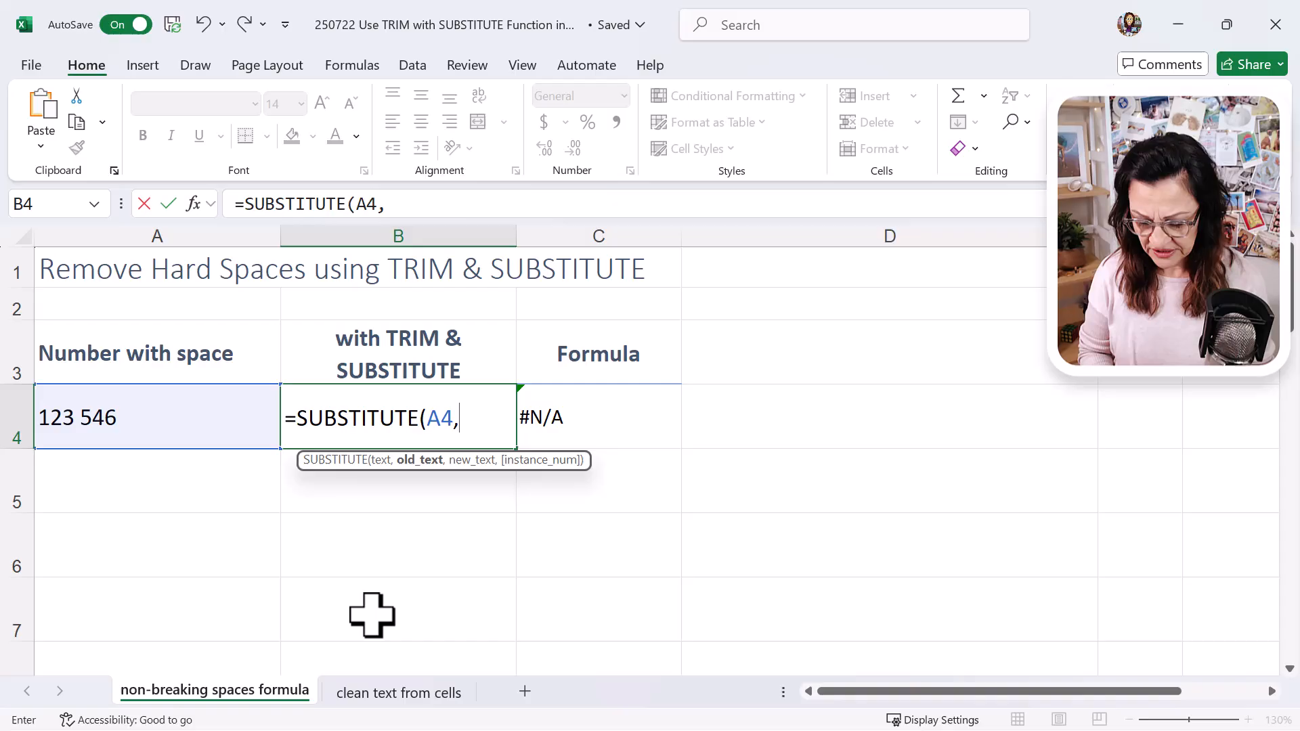
{"action": "type", "text": "\""}
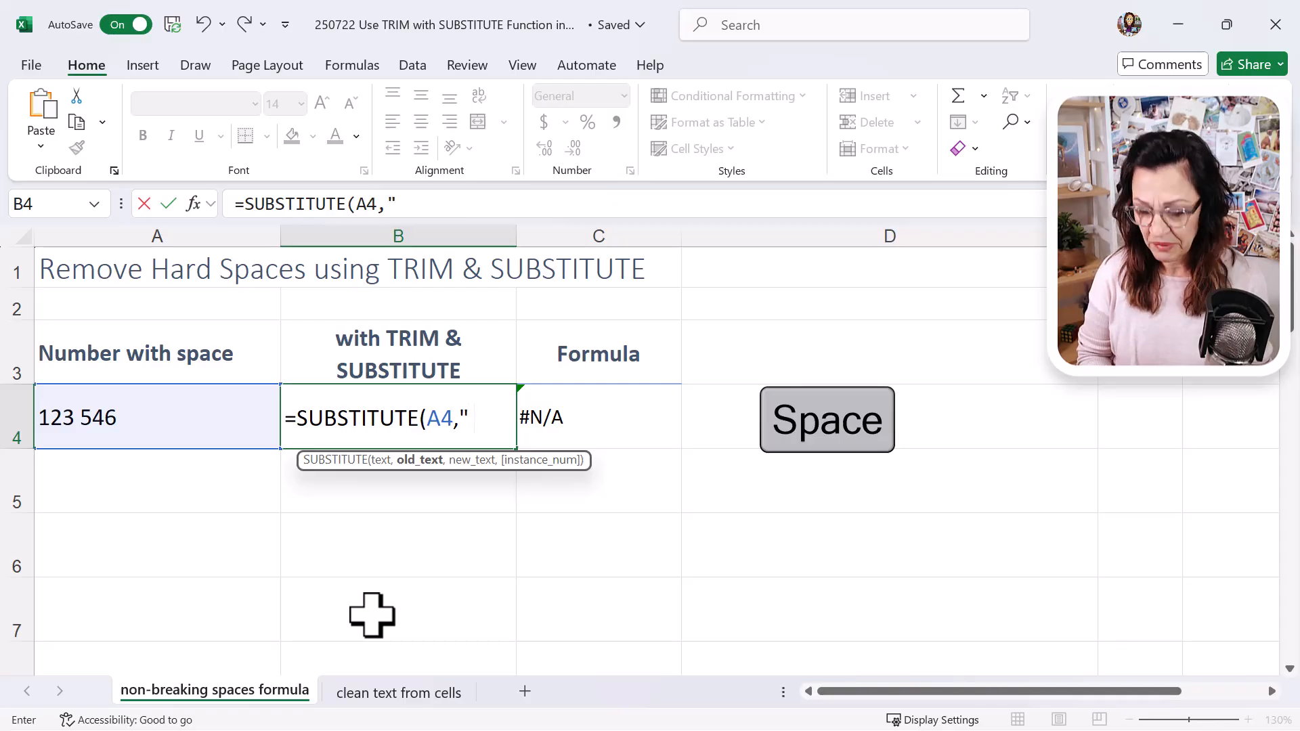
{"action": "type", "text": "\""}
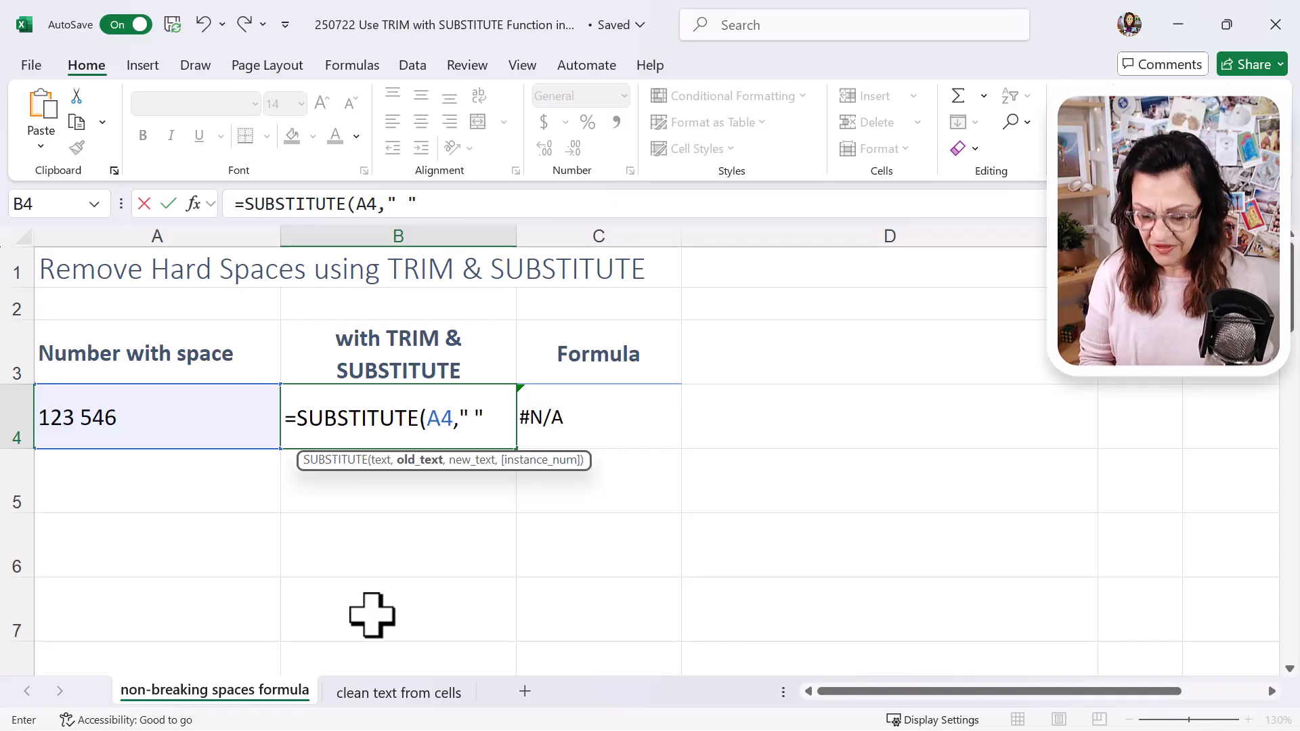
{"action": "type", "text": ","}
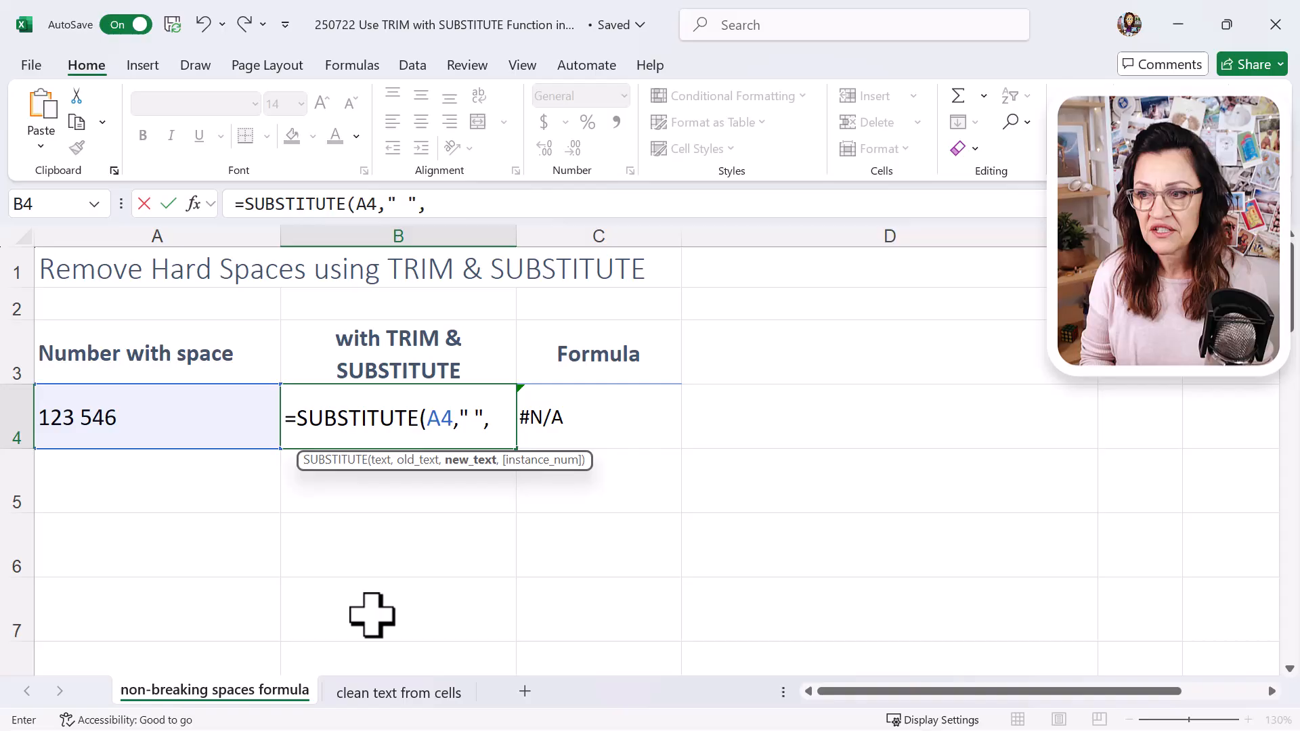
{"action": "type", "text": "\"\""}
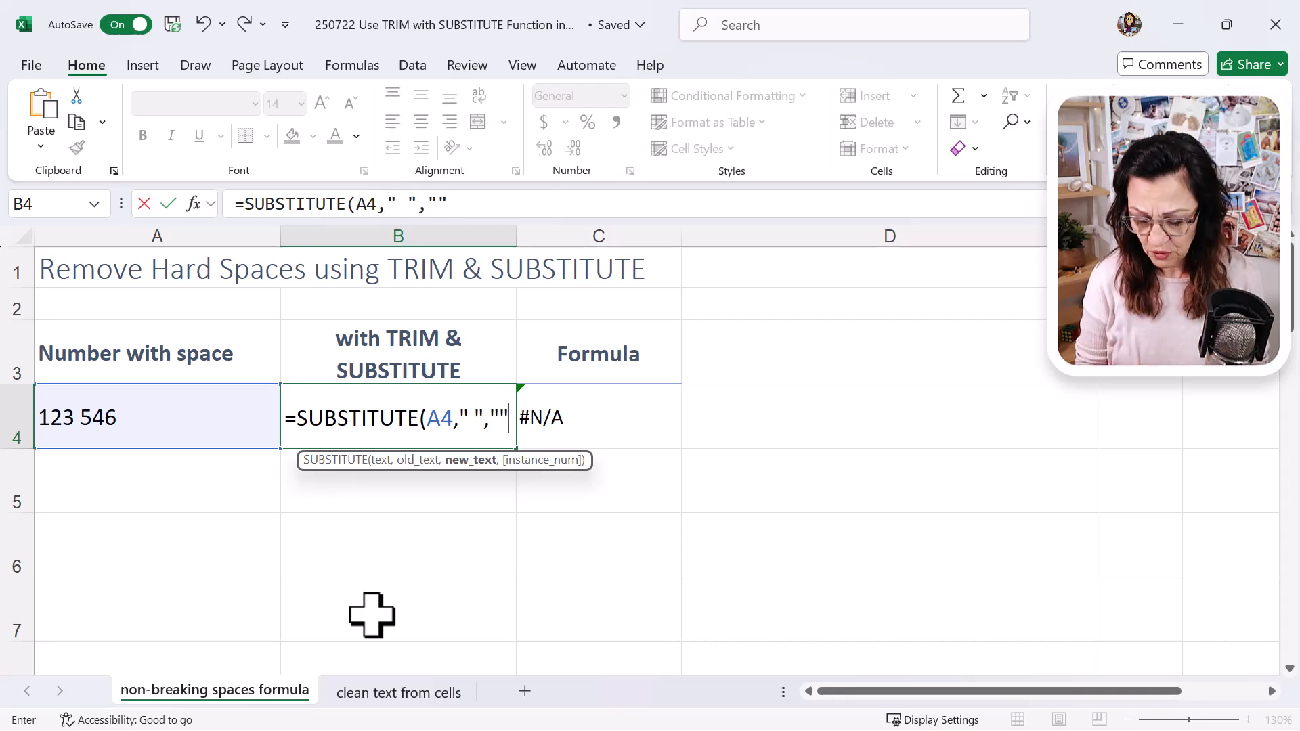
{"action": "type", "text": ")"}
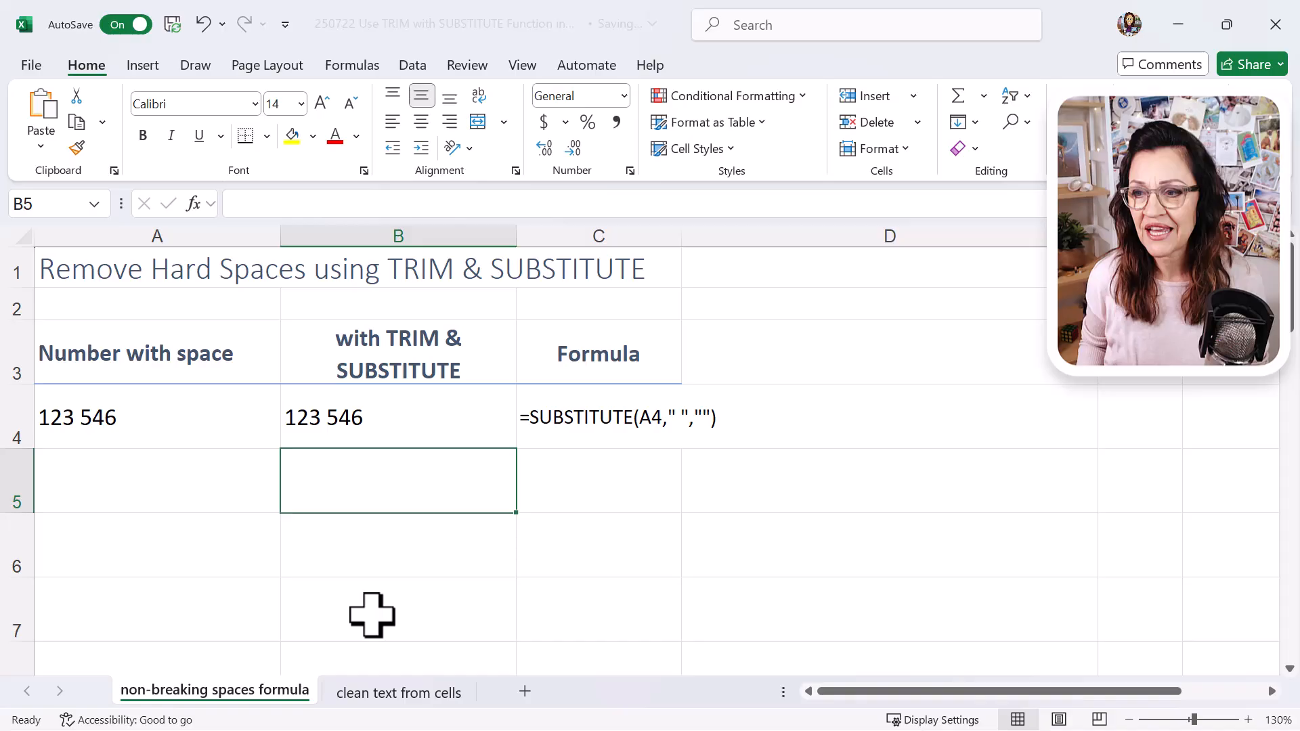
{"action": "left_click", "coordinate": [397, 418]}
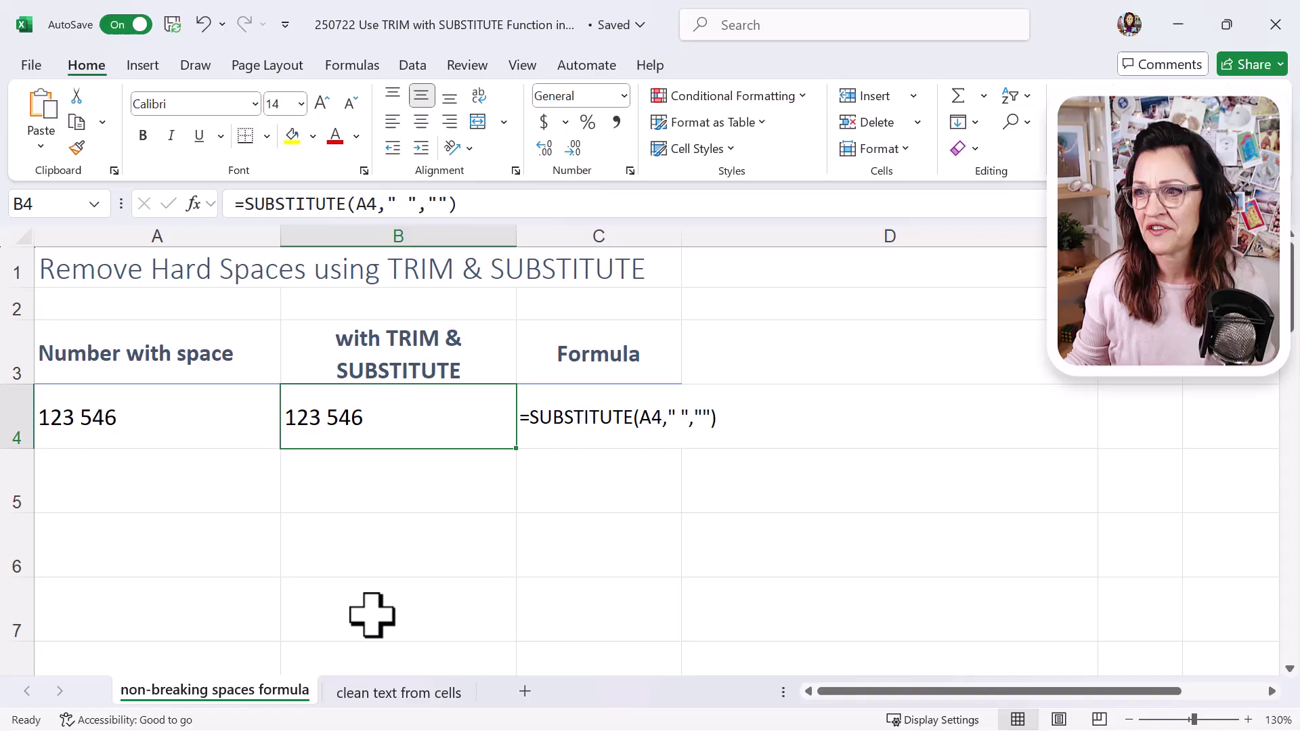
- Change B4's space argument to CHAR(160) so the hard space is removed
{"action": "double_click", "coordinate": [398, 417]}
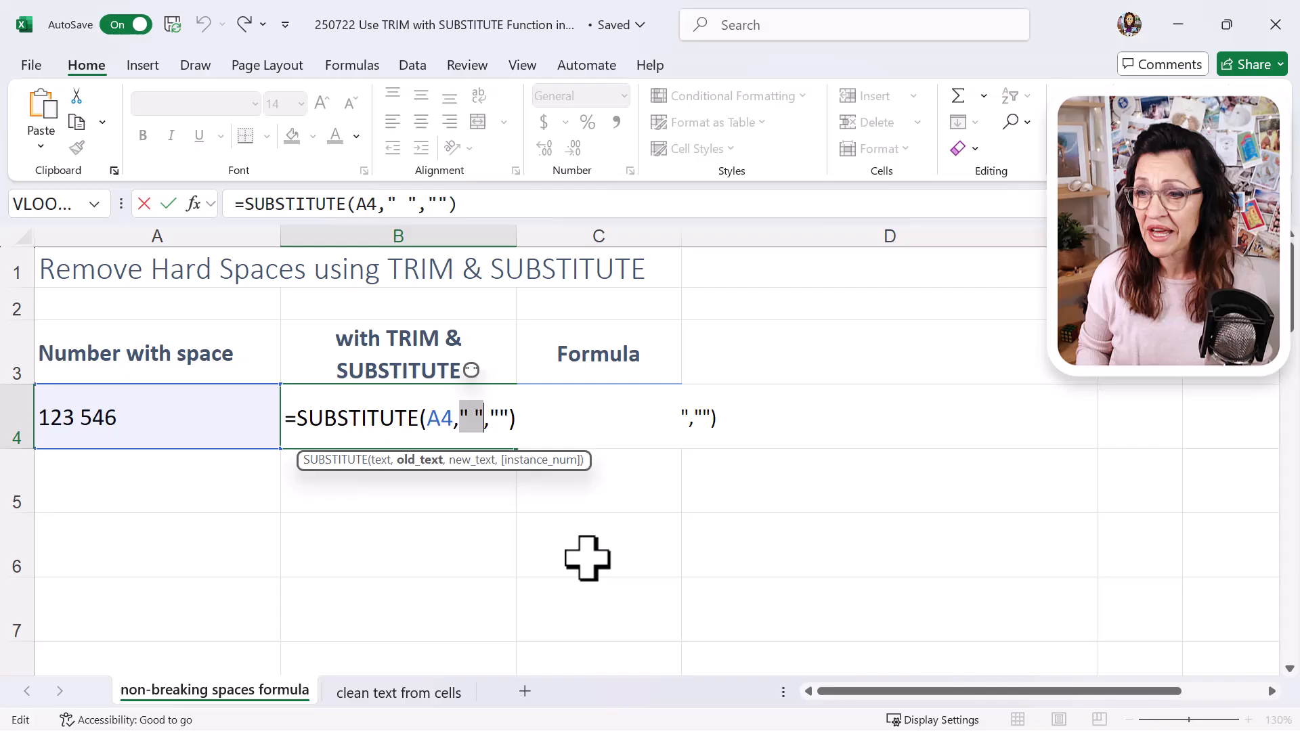
{"action": "type", "text": "ch"}
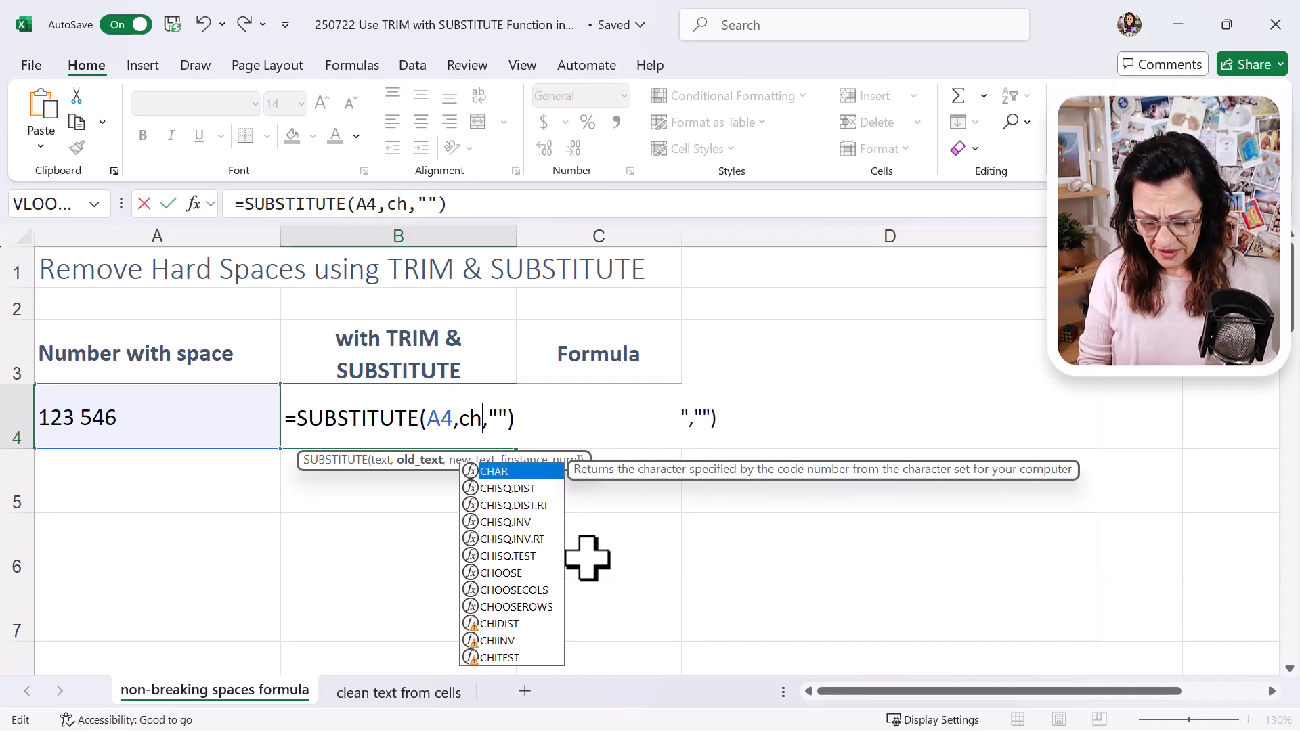
{"action": "type", "text": "ar"}
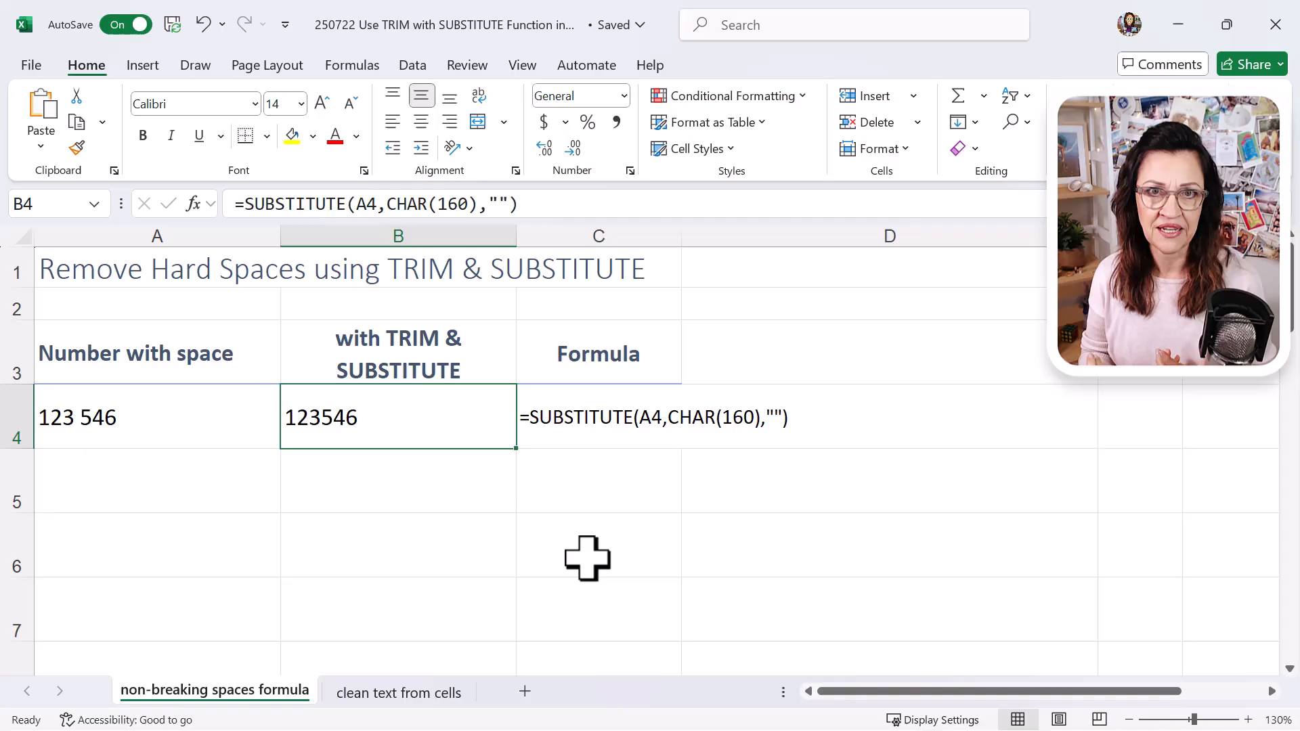
{"action": "mouse_move", "coordinate": [418, 488]}
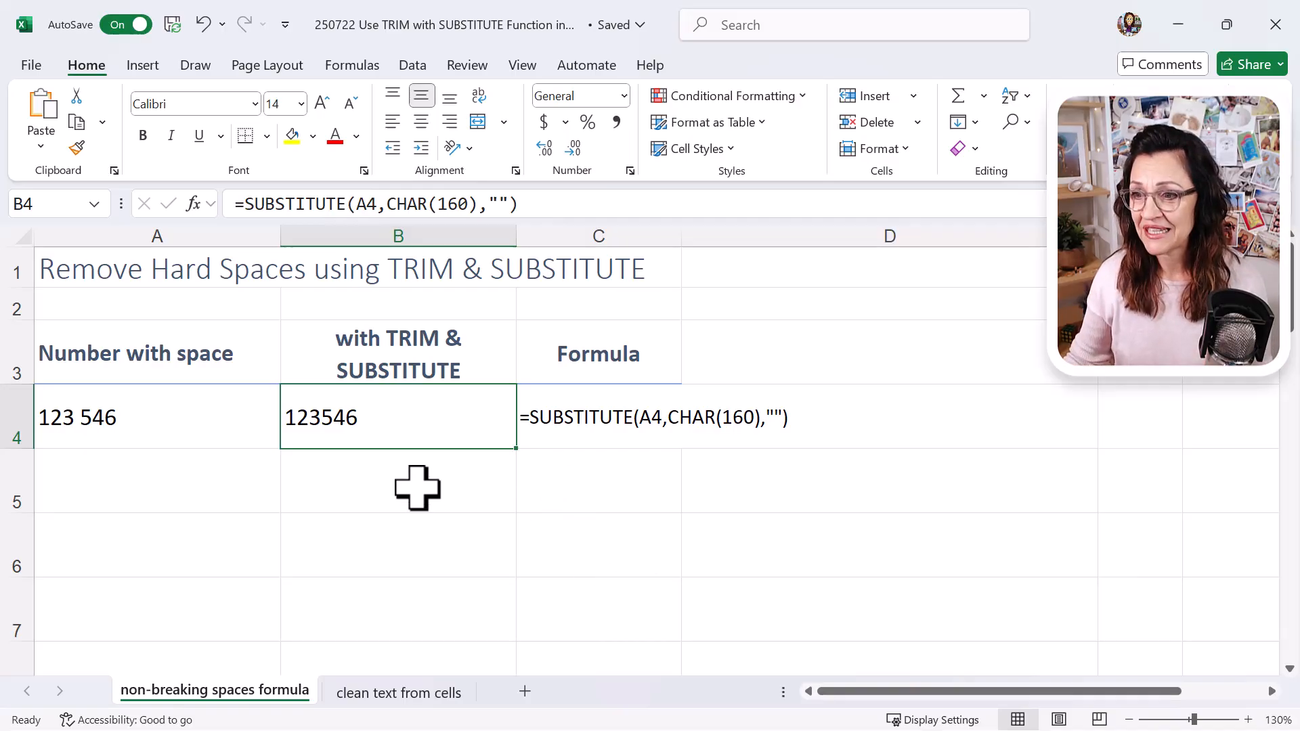
- Enter 200 in B5 and =SUM(B4:B5) in B6, totalling only 200
{"action": "left_click", "coordinate": [398, 480]}
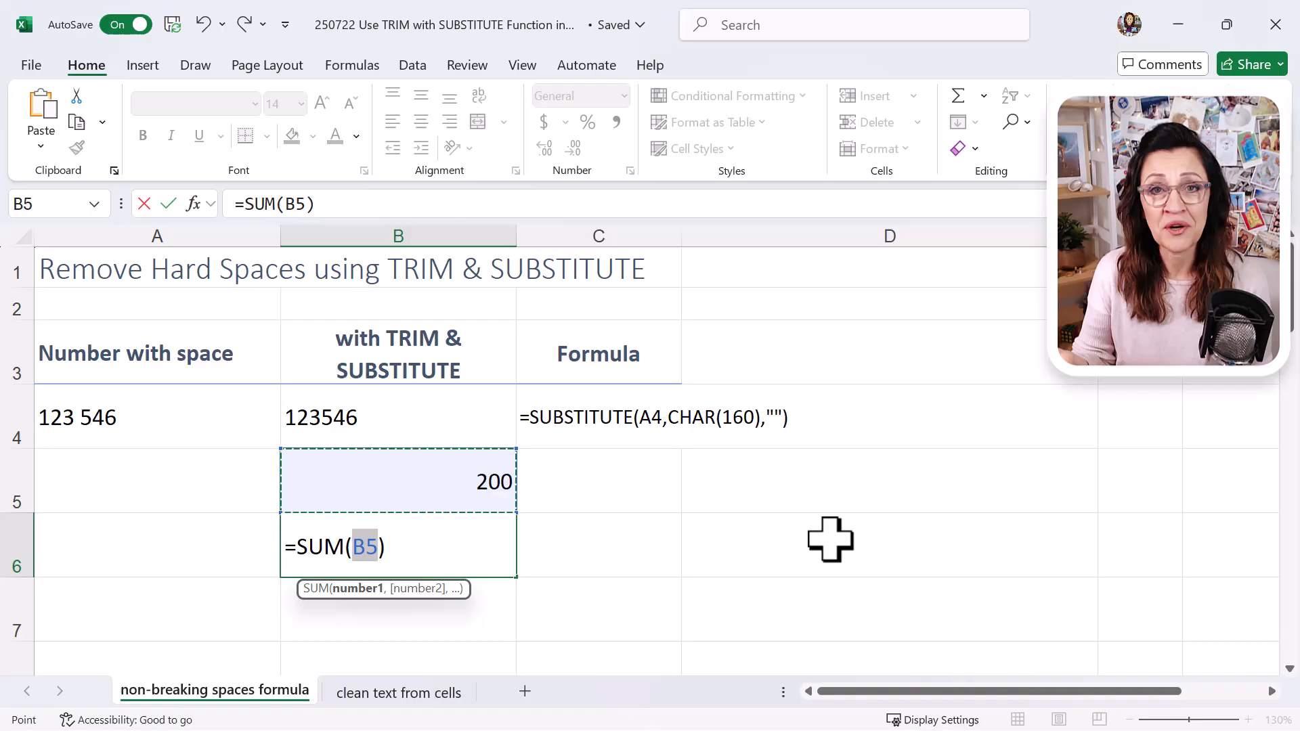
{"action": "mouse_move", "coordinate": [438, 487]}
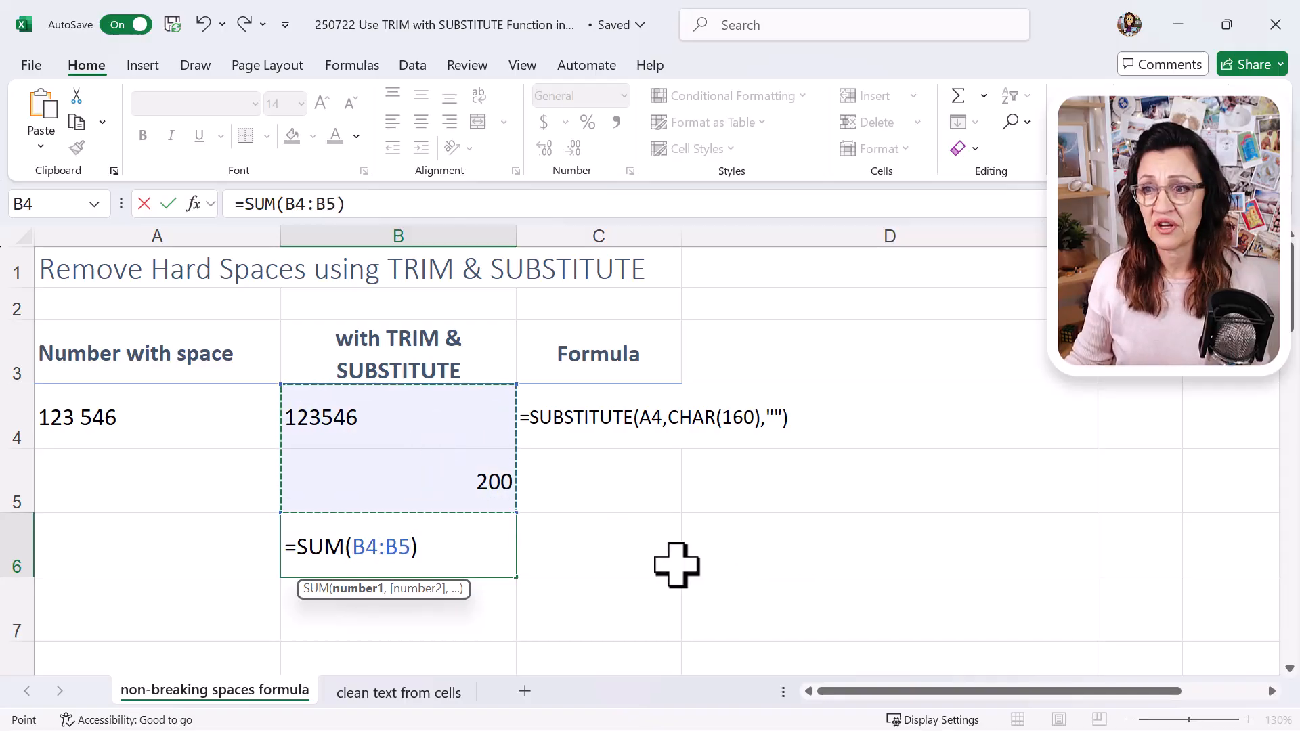
{"action": "key", "text": "Return"}
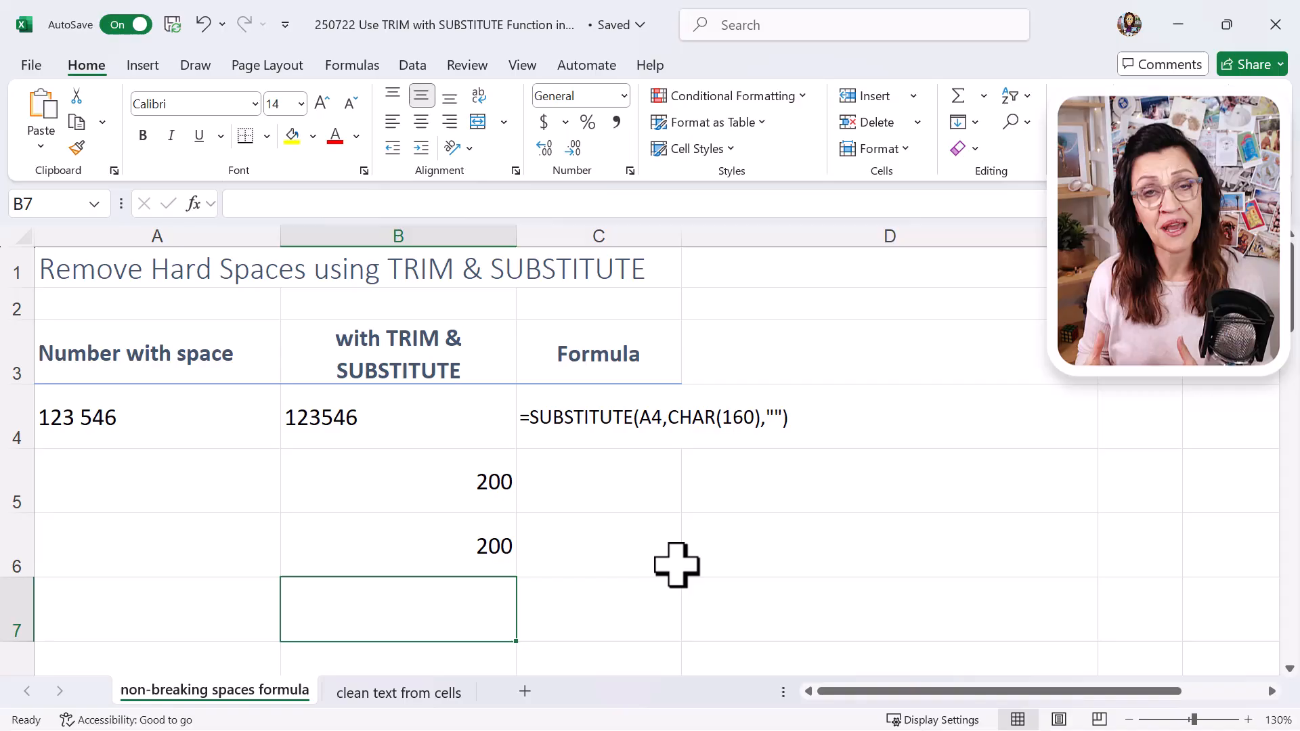
{"action": "mouse_move", "coordinate": [426, 422]}
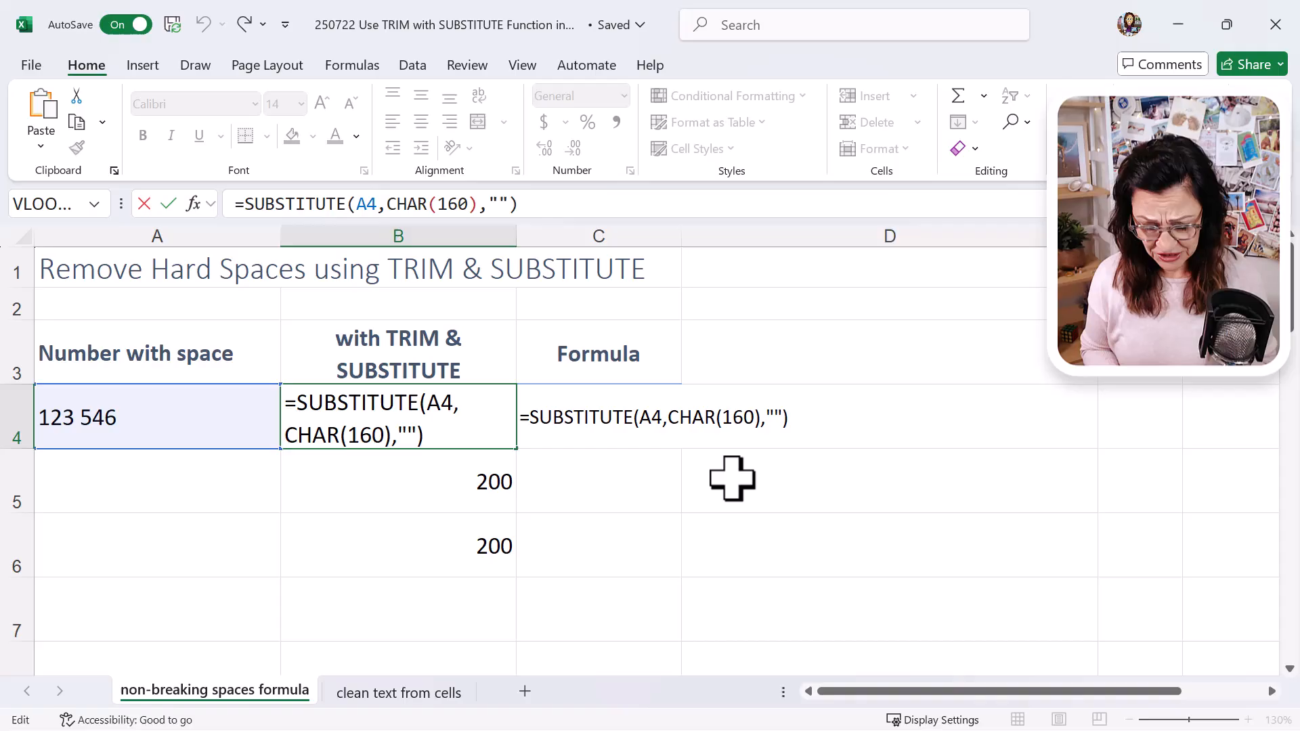
- Type VALUE in front of SUBSTITUTE in B4's formula
{"action": "type", "text": "value"}
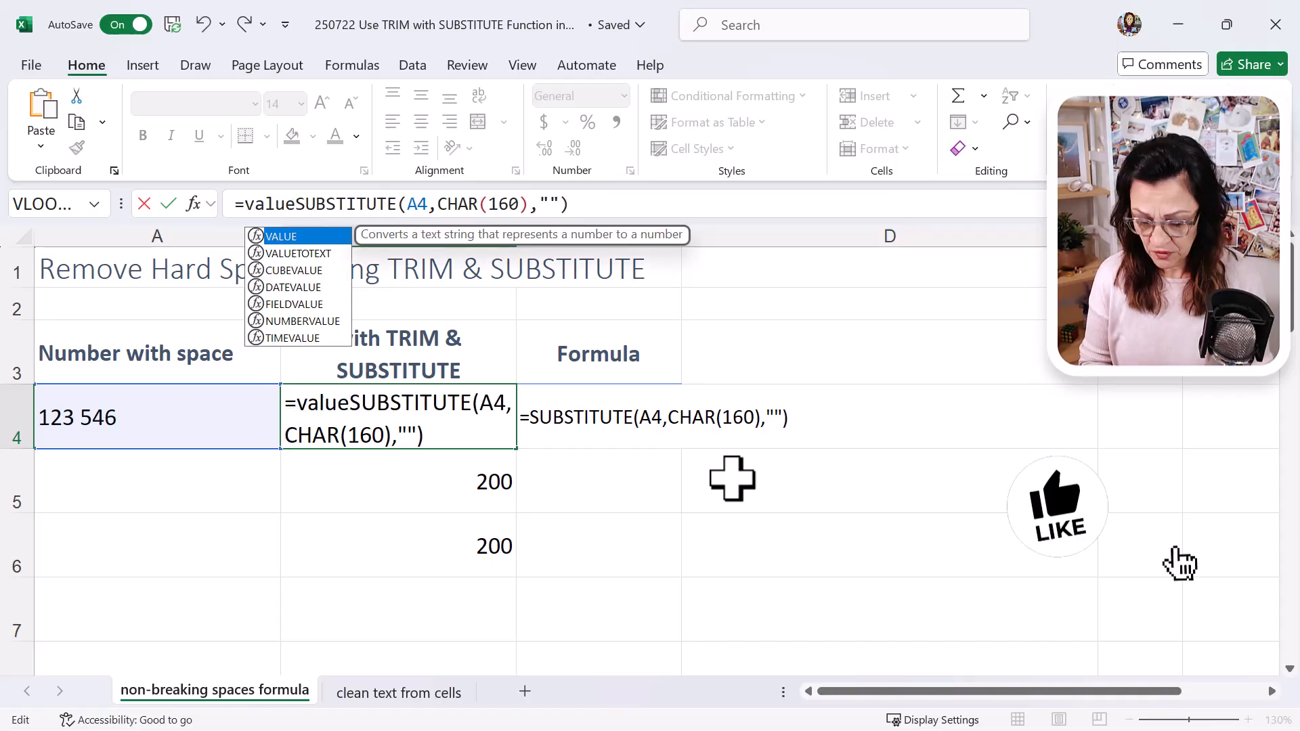